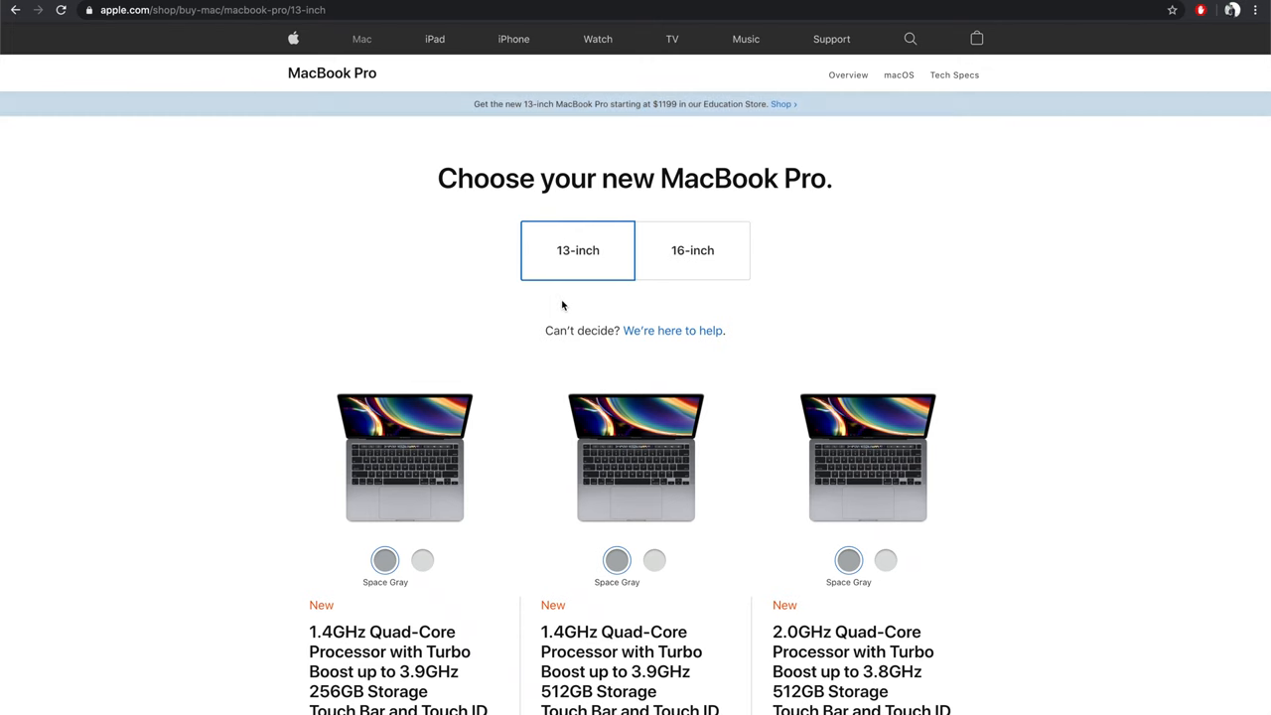
Scroll down until all three MacBook Pro models' specs and prices ($1,299–$1,799) are visible.
scroll(down, 3)
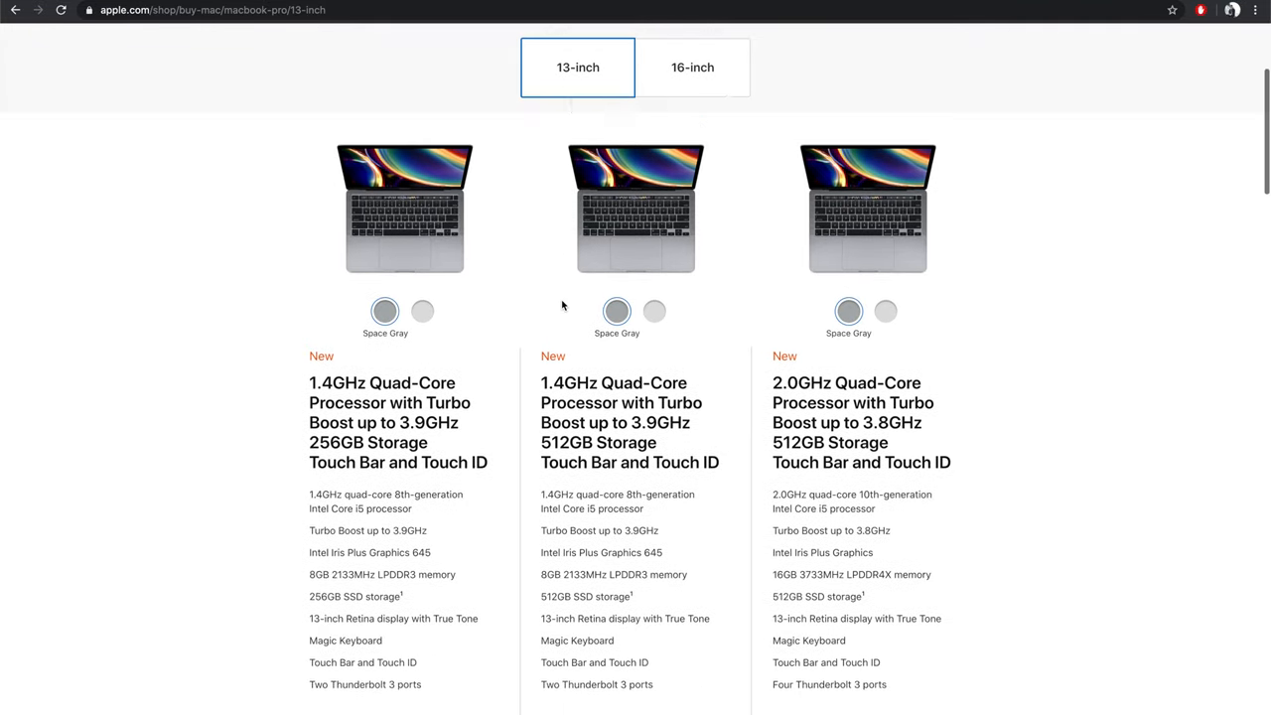
scroll(down, 3)
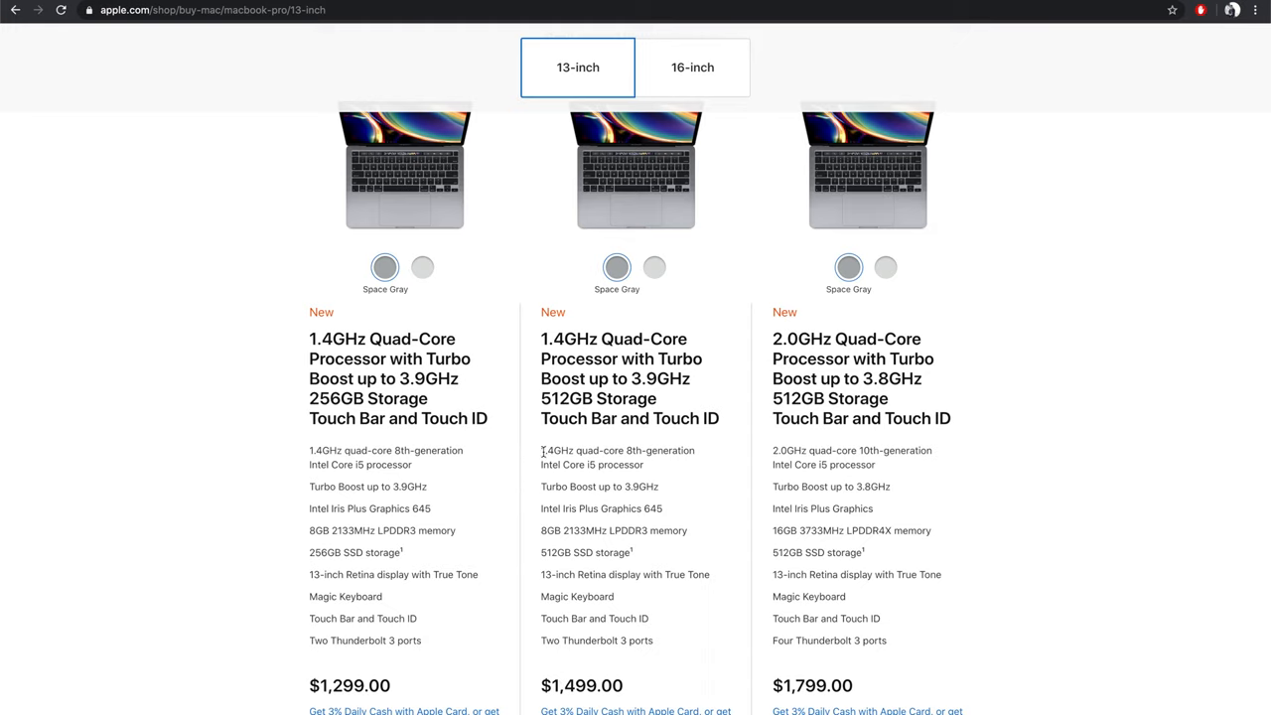
mouse_move(546, 457)
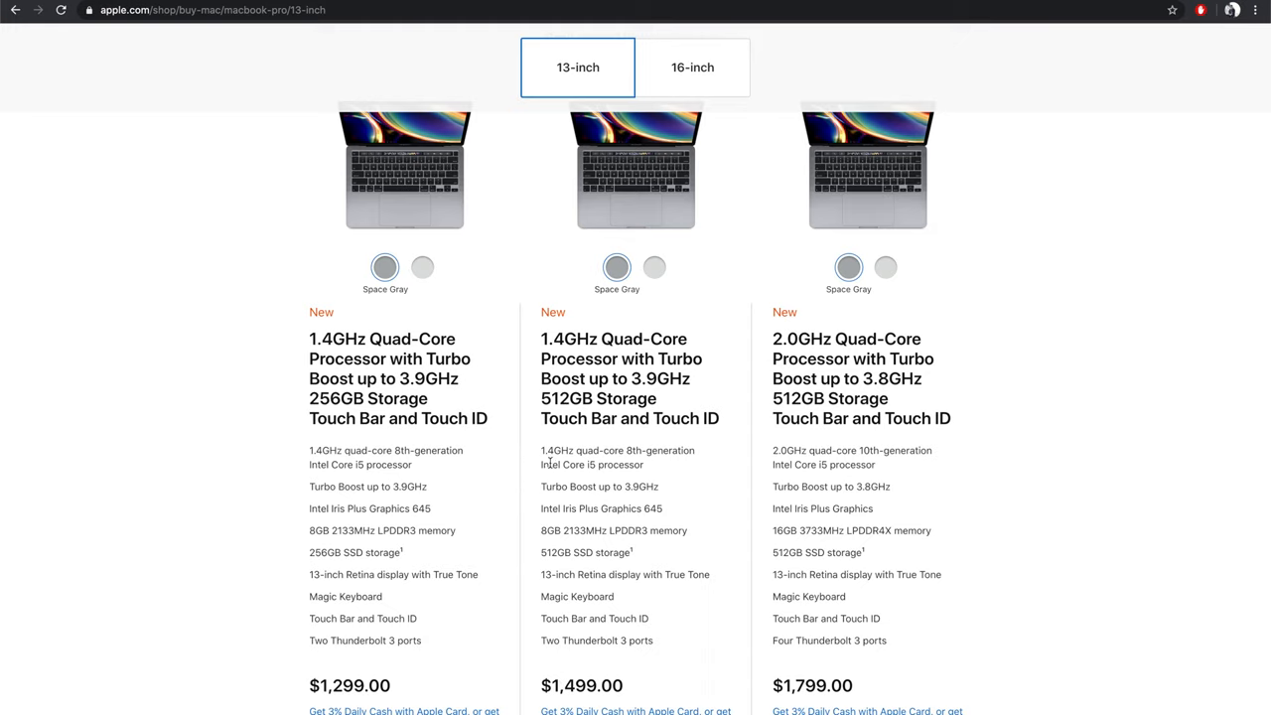
Select the $1,499 model's '8GB 2133MHz LPDDR3 memory' spec line.
double_click(646, 450)
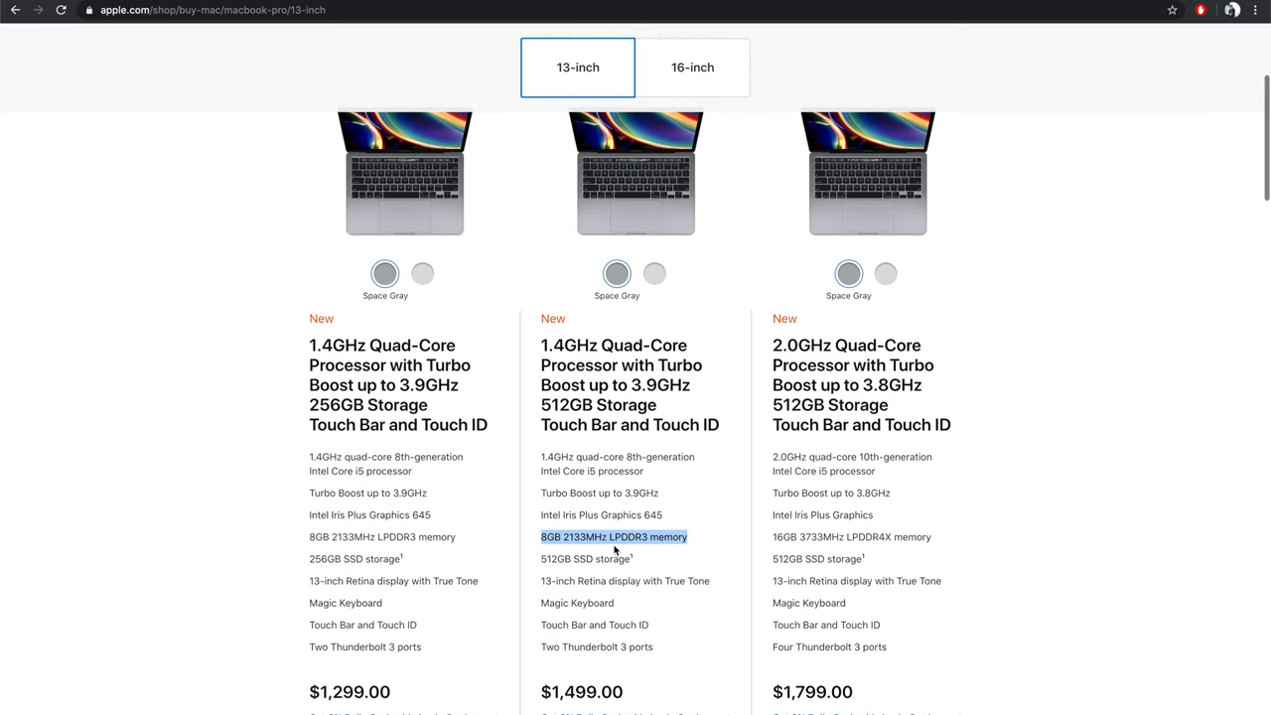
scroll(down, 3)
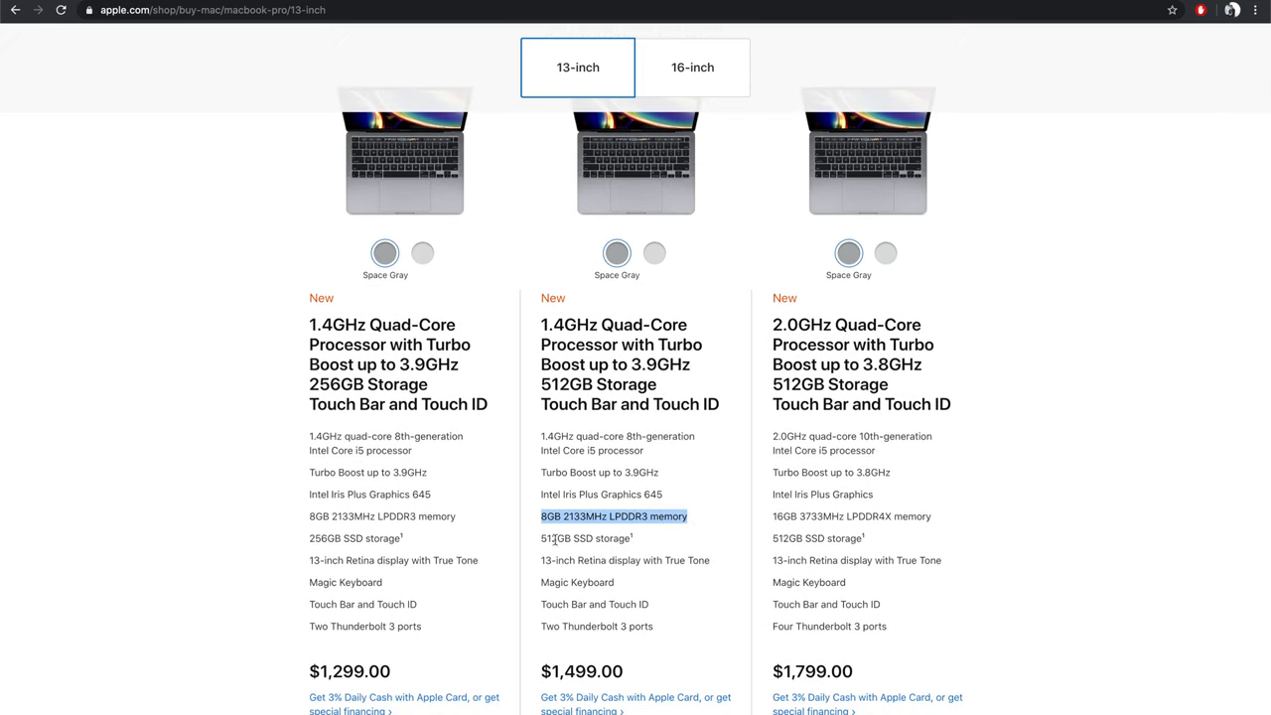
Extend the selection through the $1,499 model's '512GB SSD storage' line.
click(585, 538)
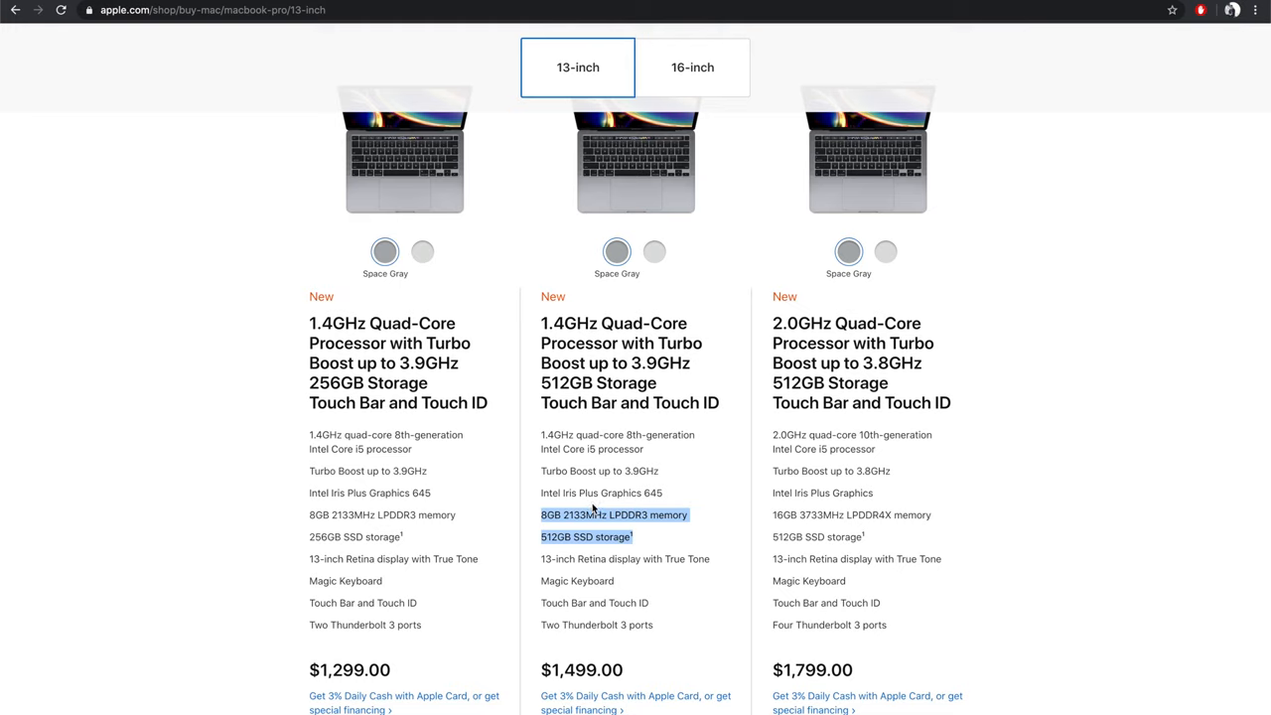
mouse_move(608, 508)
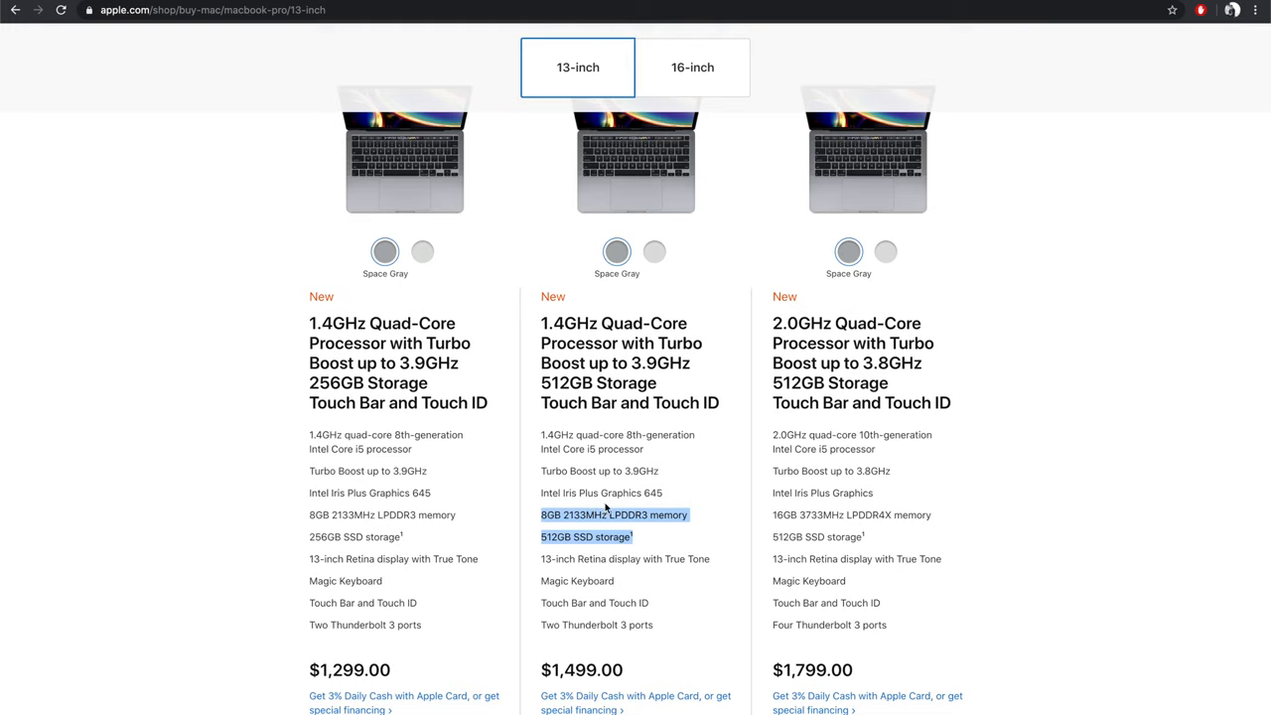